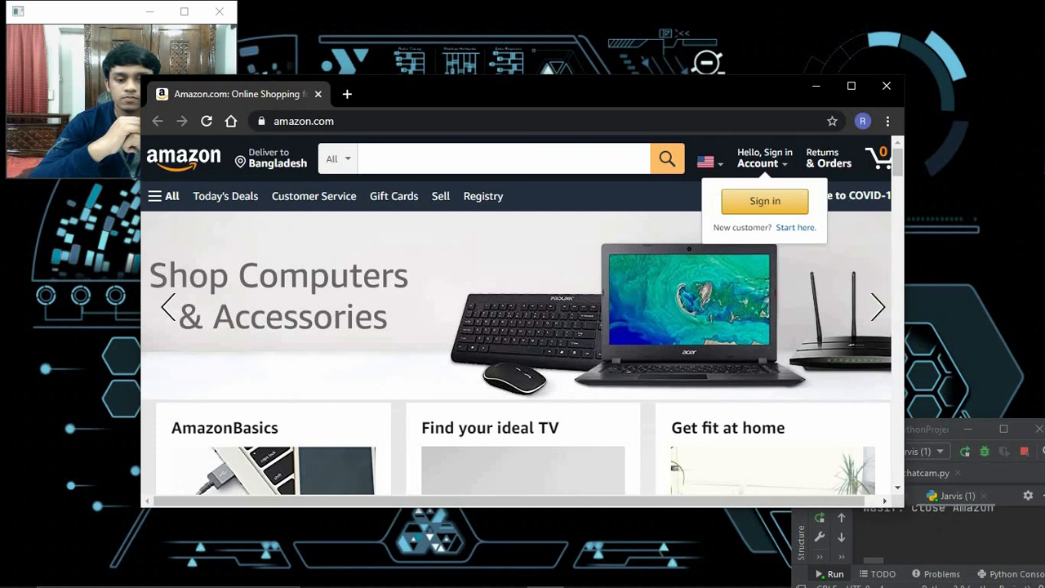
Ask Jarvis to close the Chrome window showing amazon.com.
{"action": "left_click", "coordinate": [886, 85]}
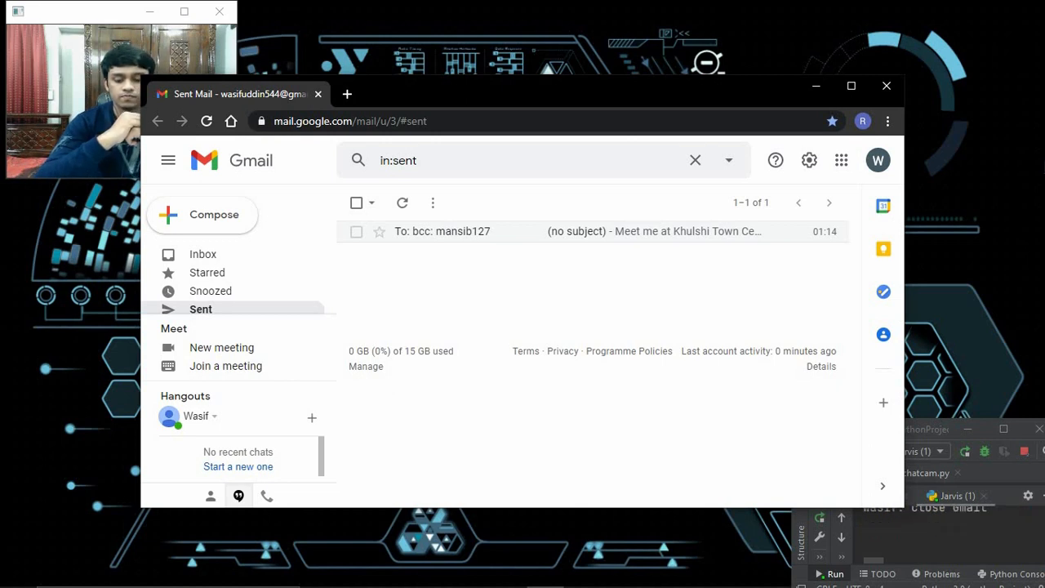
Ask Jarvis to open stackoverflow.com in Chrome.
{"action": "left_click", "coordinate": [886, 85]}
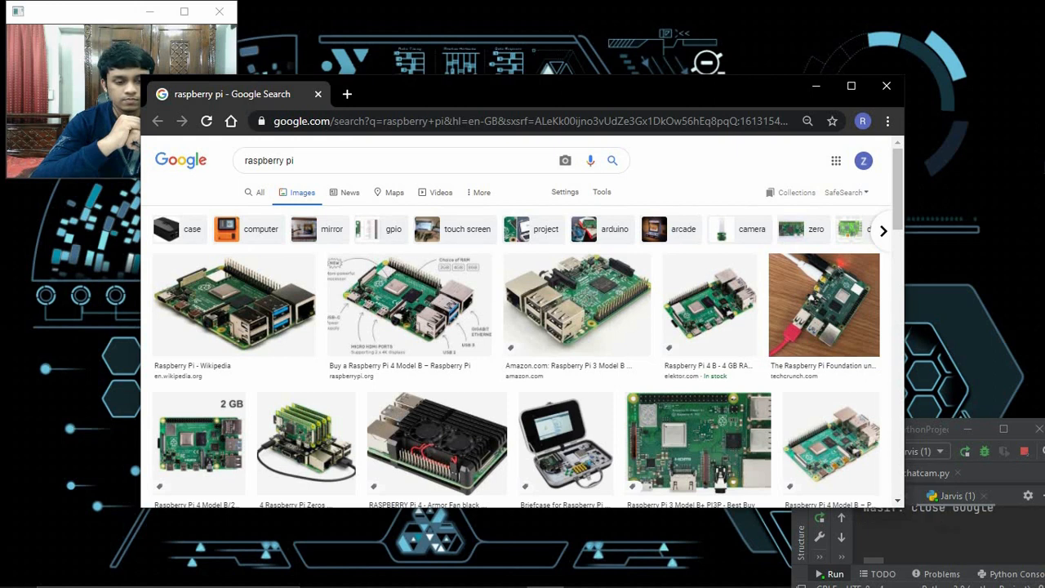
Have Jarvis search Google for 'raspberry pi' and show the Images results.
{"action": "left_click", "coordinate": [886, 85]}
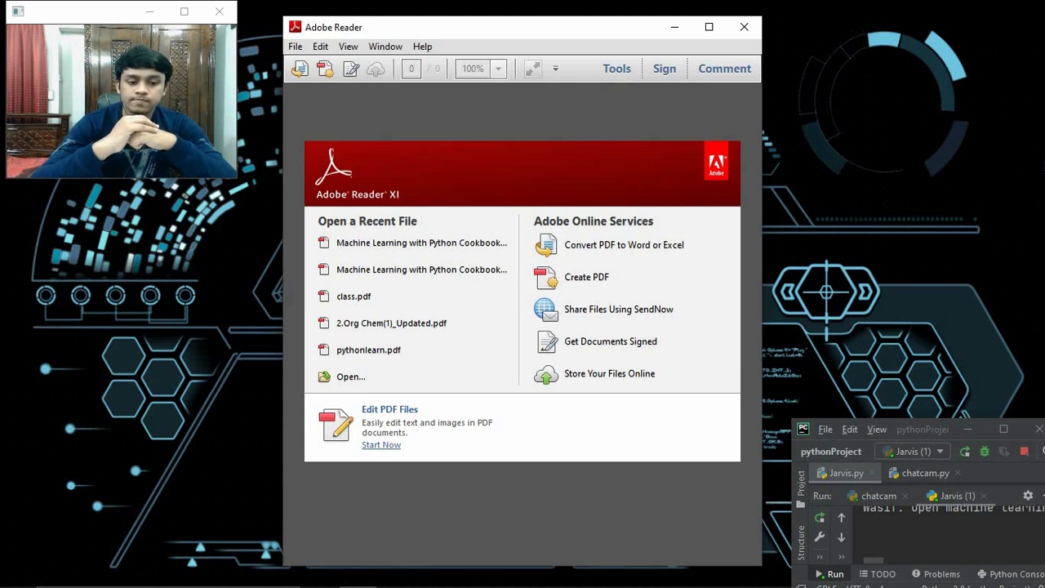
Launch Adobe Reader XI to its Open a Recent File start page.
{"action": "left_click", "coordinate": [422, 243]}
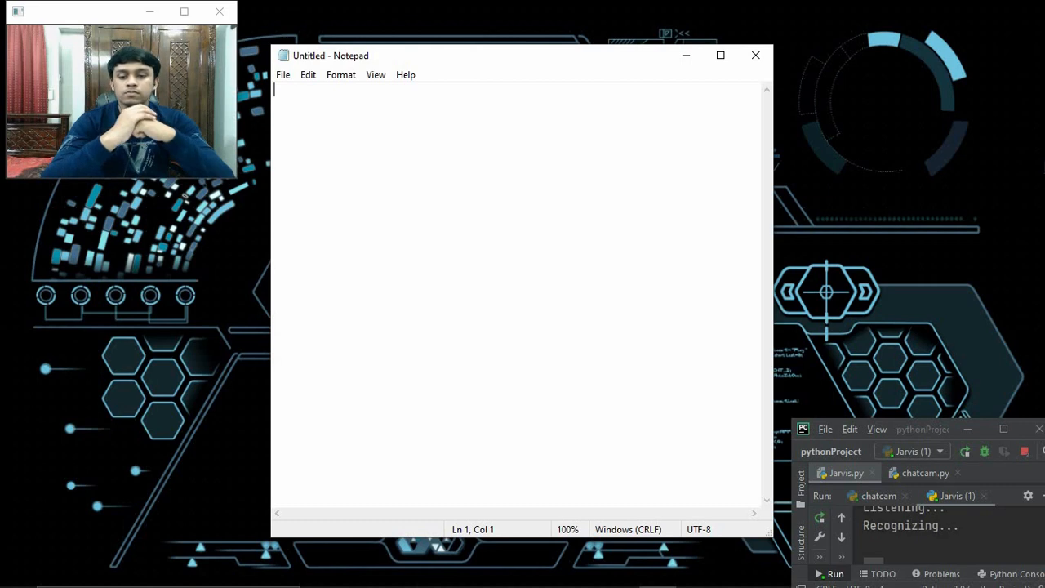
Dictate 'The things that I am saying are being typed by my personal assistant Jarvis' and 'I have created him using Python programming language' on separate lines.
{"action": "type", "text": "The things that I am saying are being typed by my personal assistant Jarvis"}
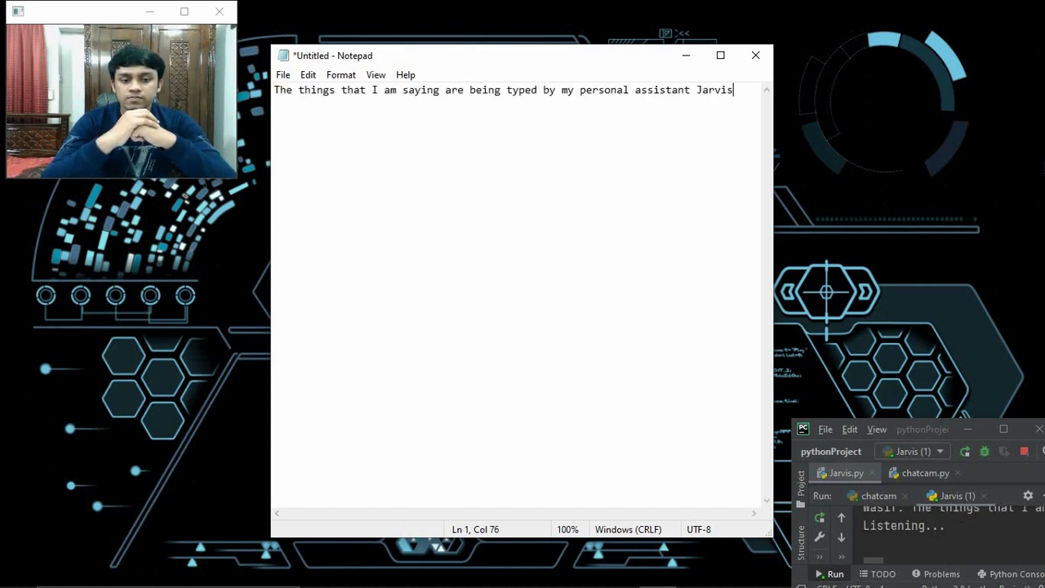
{"action": "key", "text": "enter"}
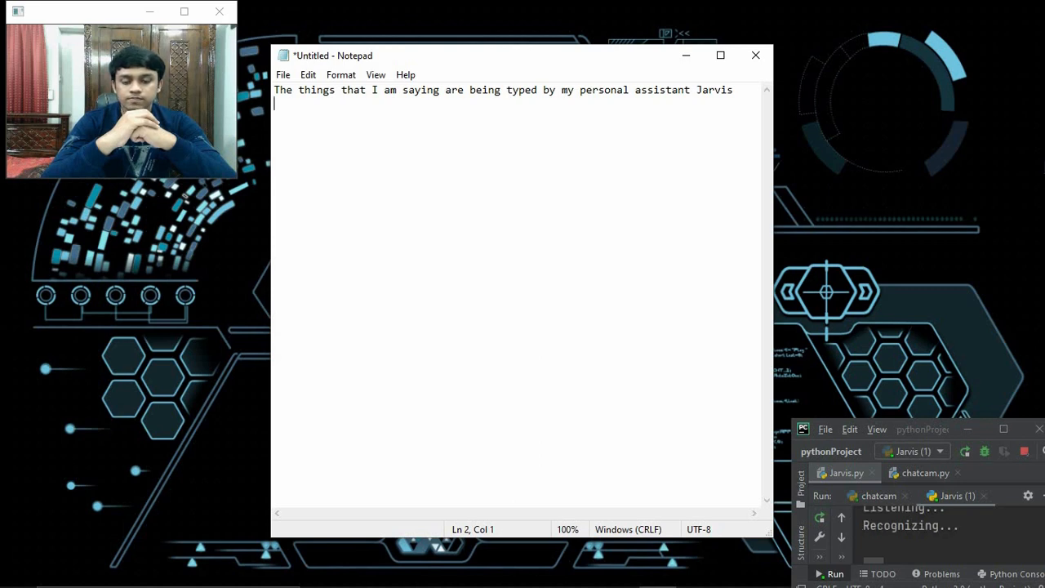
{"action": "type", "text": "I have created him using Python programming language"}
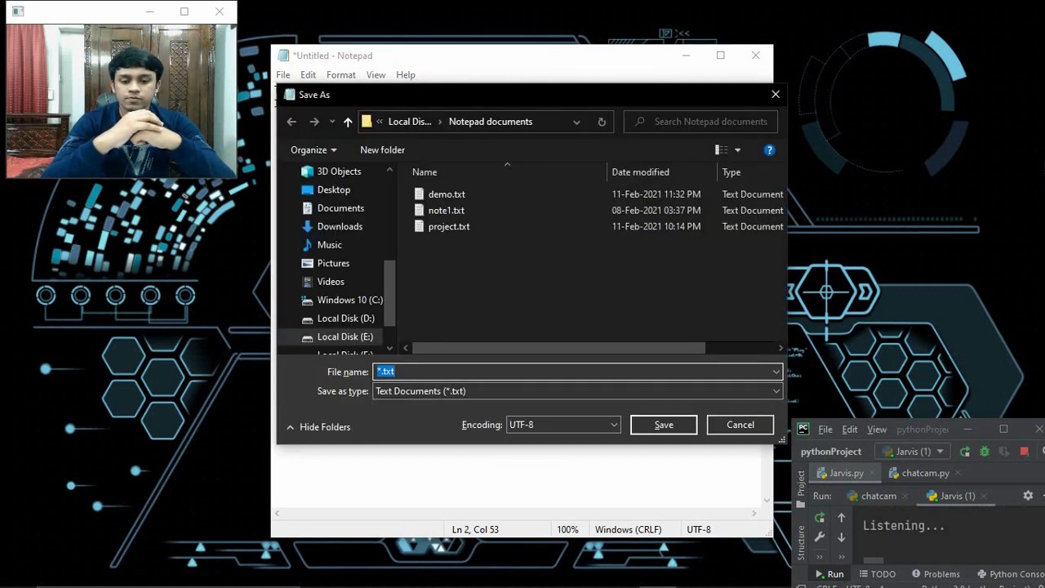
Save the note as 'project demo' in the Notepad documents folder.
{"action": "left_click", "coordinate": [664, 425]}
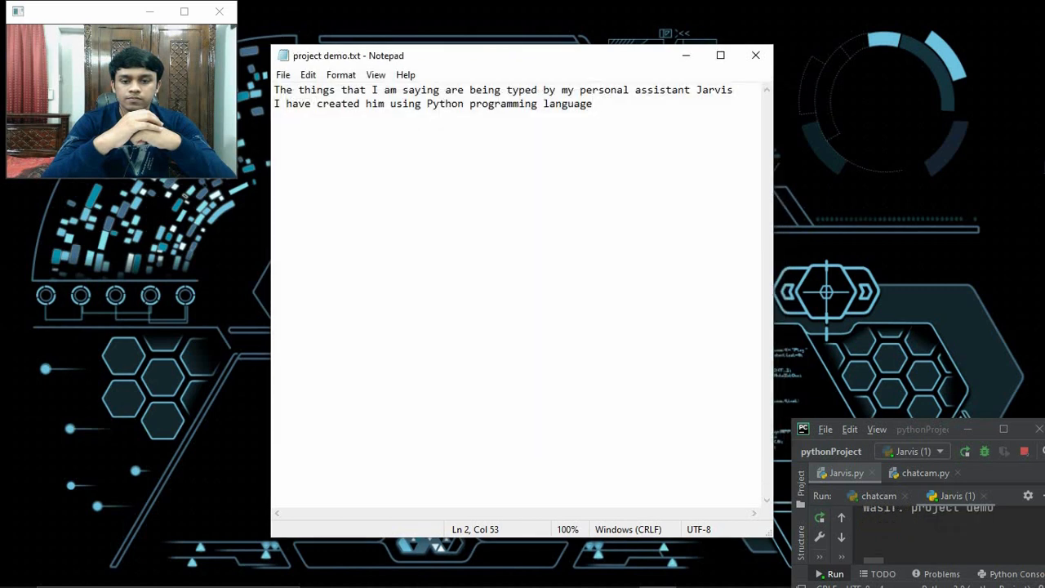